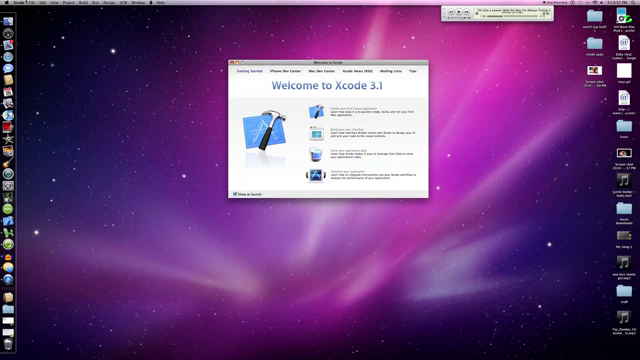
Start a new project from the iPhone OS Tab Bar Application template
click(31, 4)
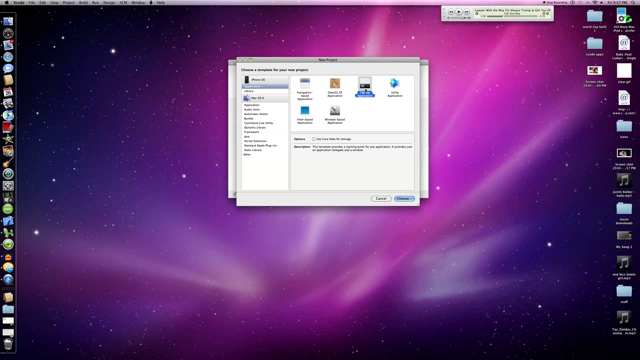
click(398, 198)
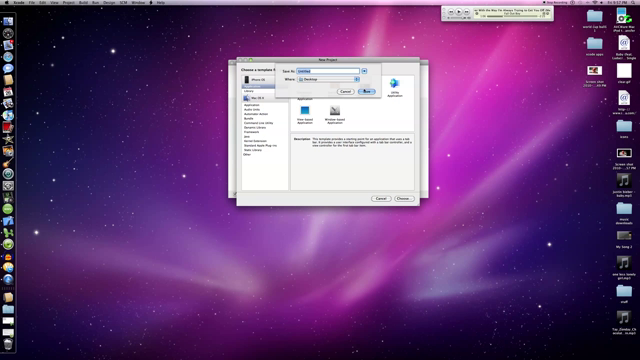